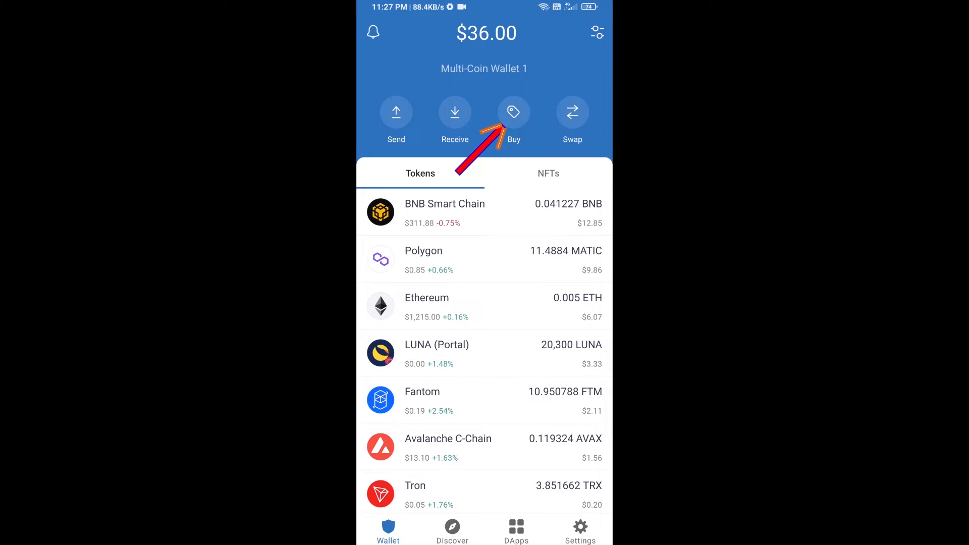
# Search for BNB Smart Chain in the buy list, then leave without buying.
pyautogui.click(514, 112)
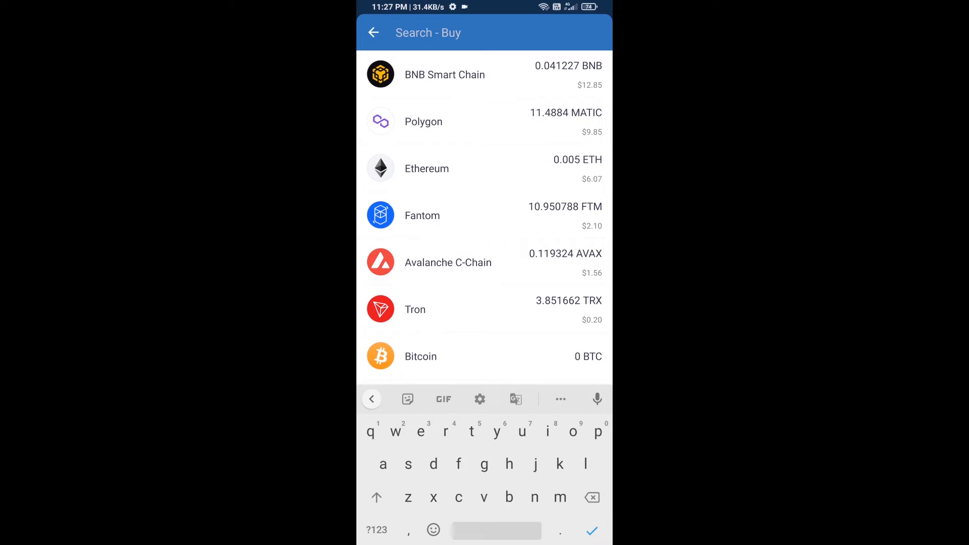
pyautogui.write('bnb')
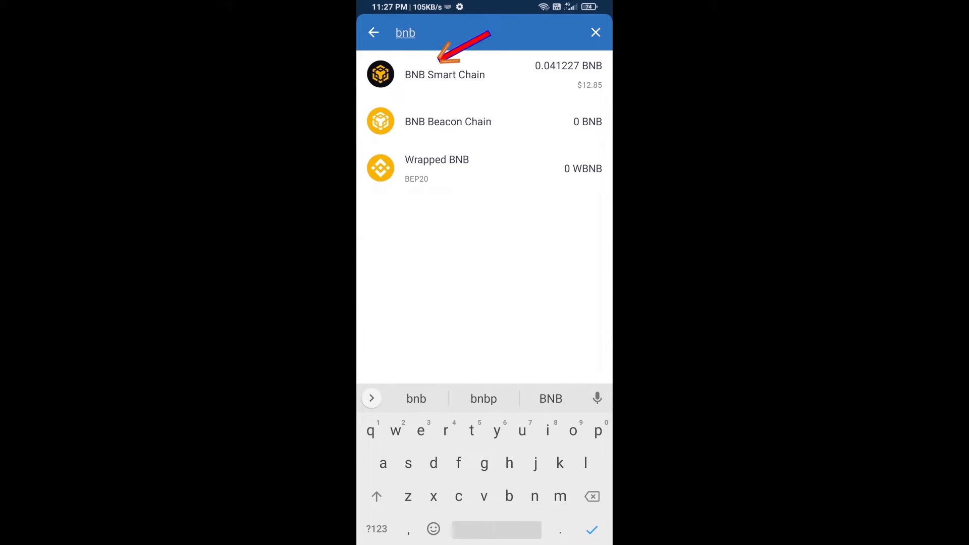
pyautogui.click(444, 75)
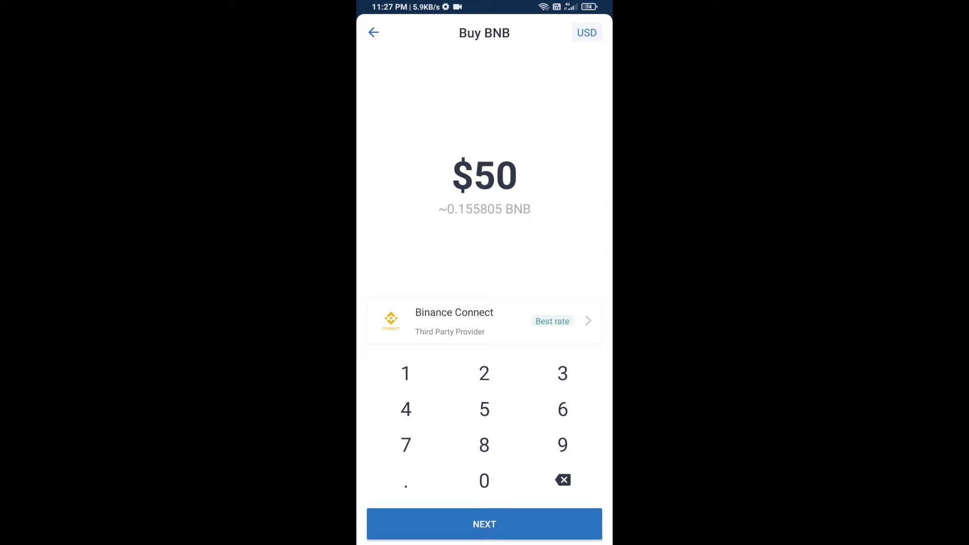
pyautogui.click(373, 32)
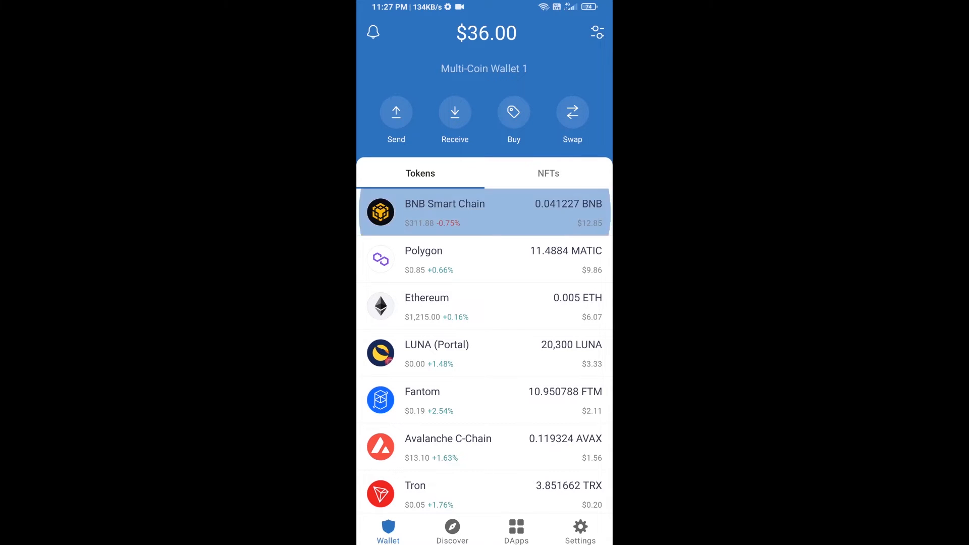
# View the BNB Smart Chain receive address, then return to the wallet overview.
pyautogui.click(485, 212)
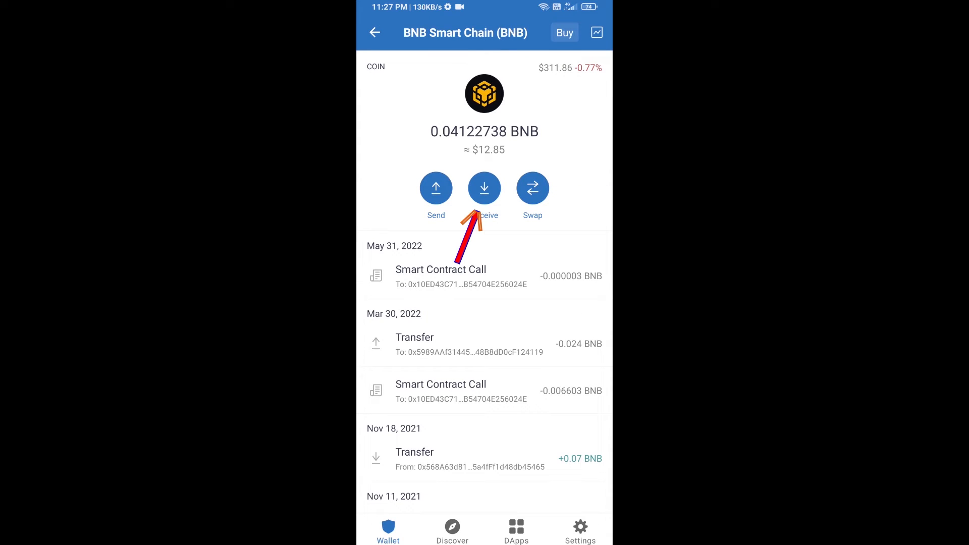
pyautogui.click(484, 188)
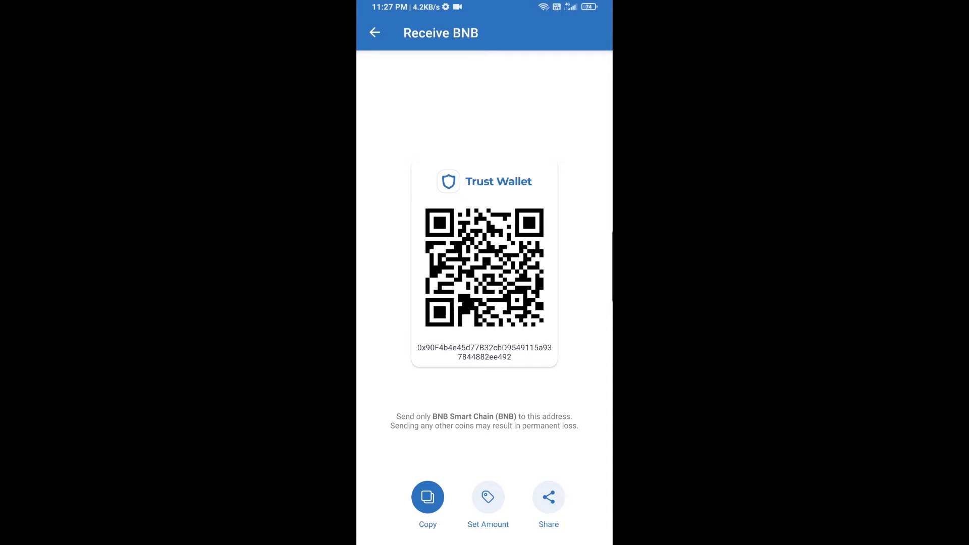
pyautogui.click(375, 32)
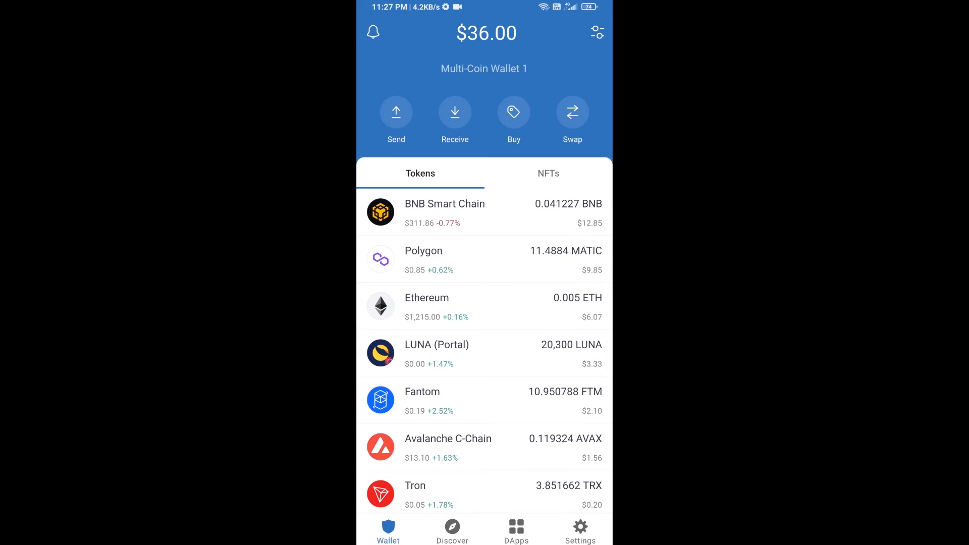
# Launch PancakeSwap from the Popular section of the DApps browser.
pyautogui.click(516, 531)
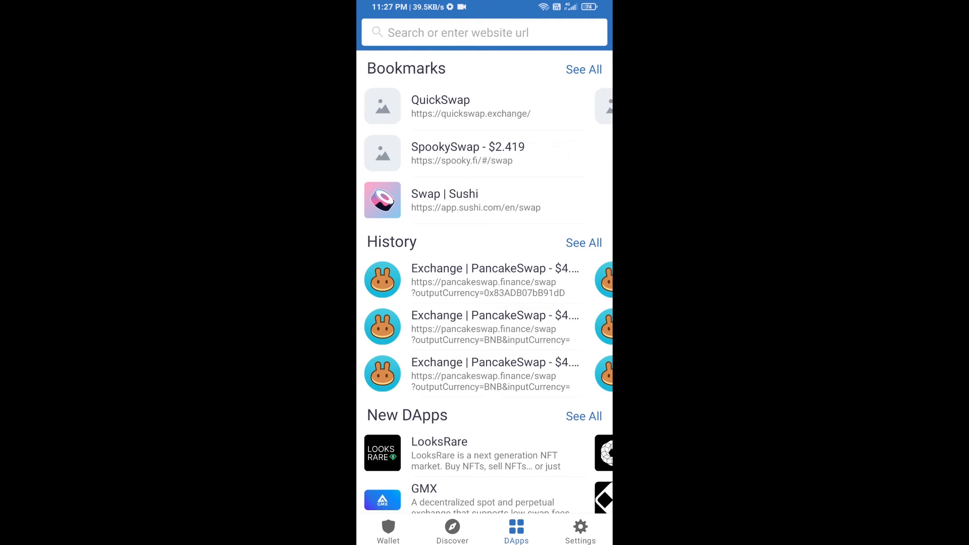
pyautogui.scroll(-3)
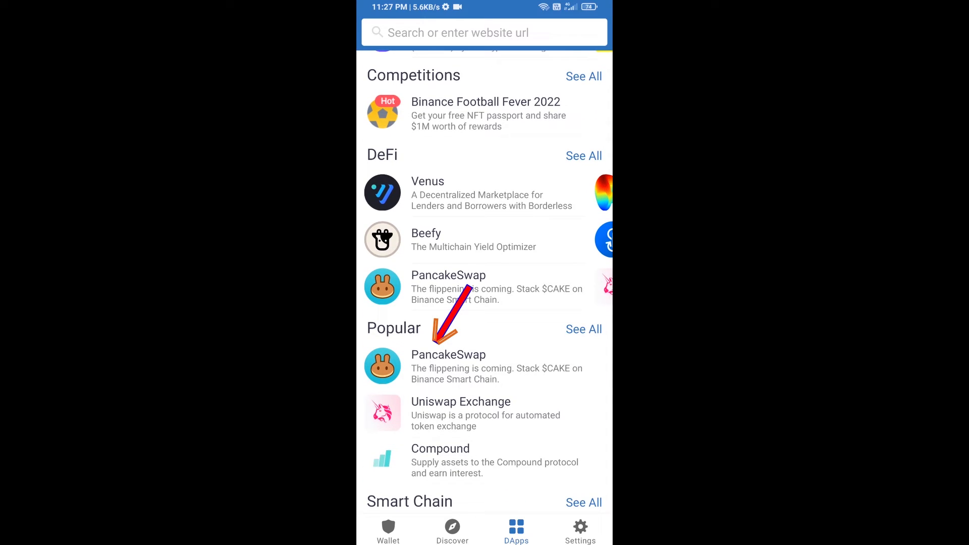
pyautogui.click(449, 367)
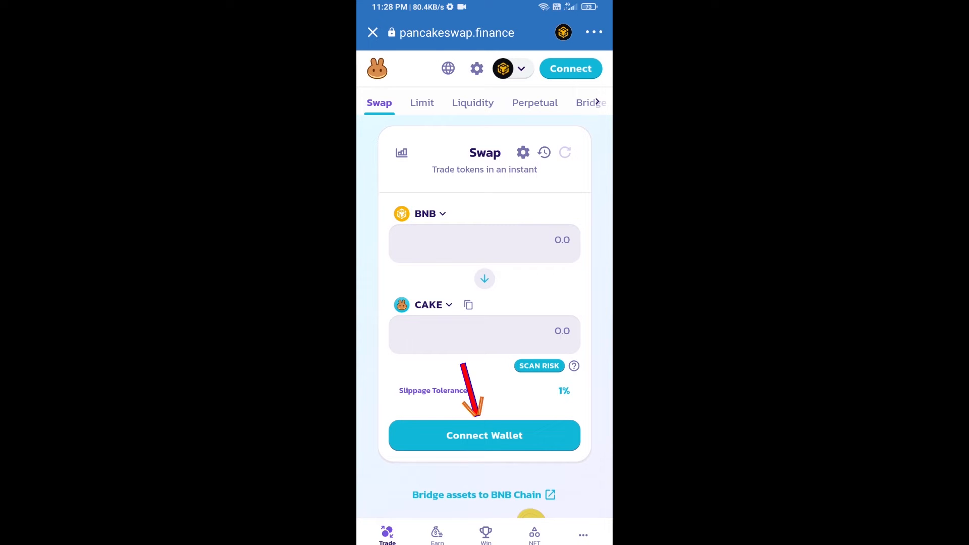
# Connect Trust Wallet to PancakeSwap and open the Sports Artificial CoinMarketCap page.
pyautogui.click(484, 435)
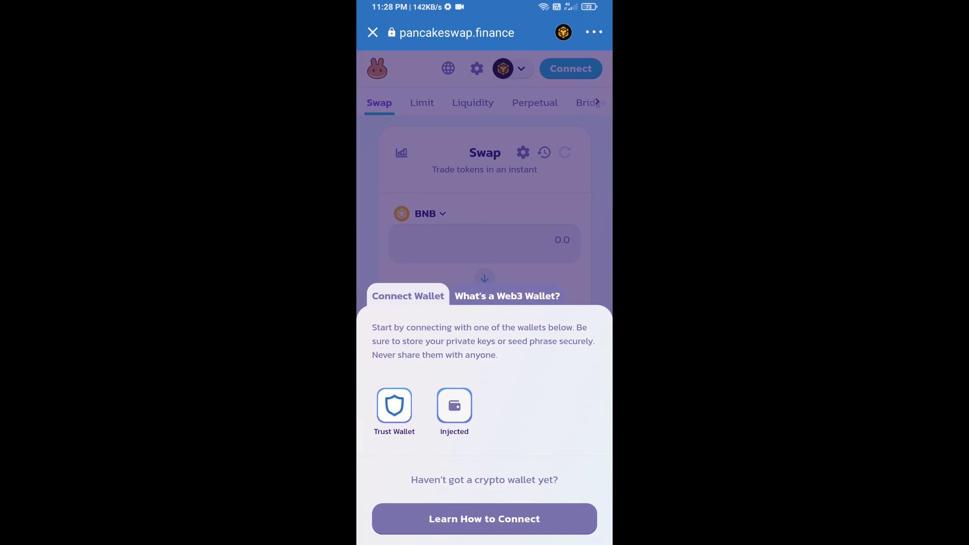
pyautogui.click(394, 407)
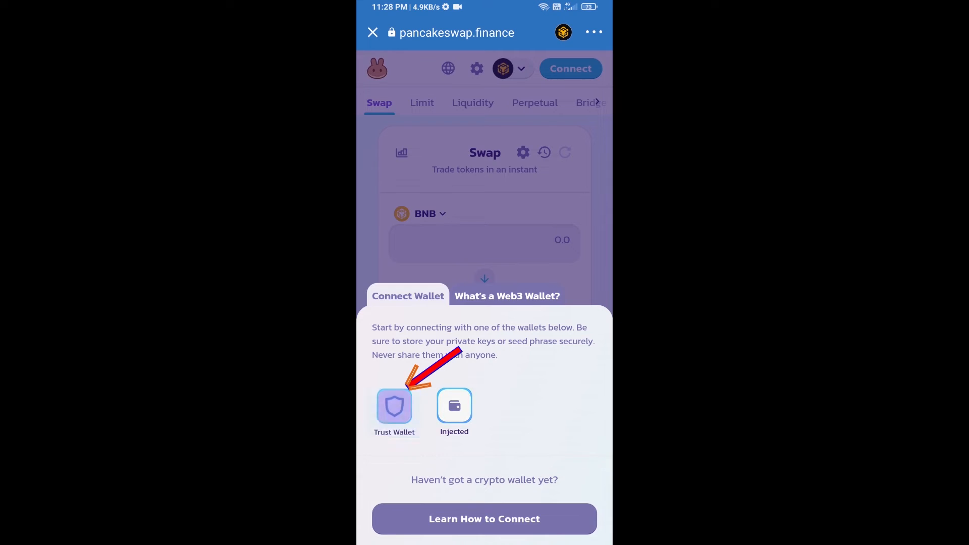
pyautogui.click(394, 407)
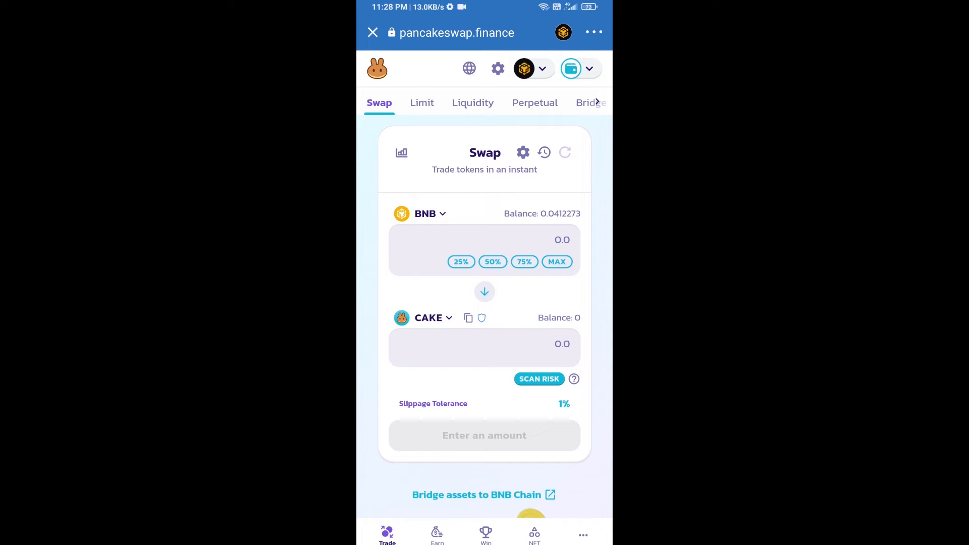
pyautogui.click(427, 317)
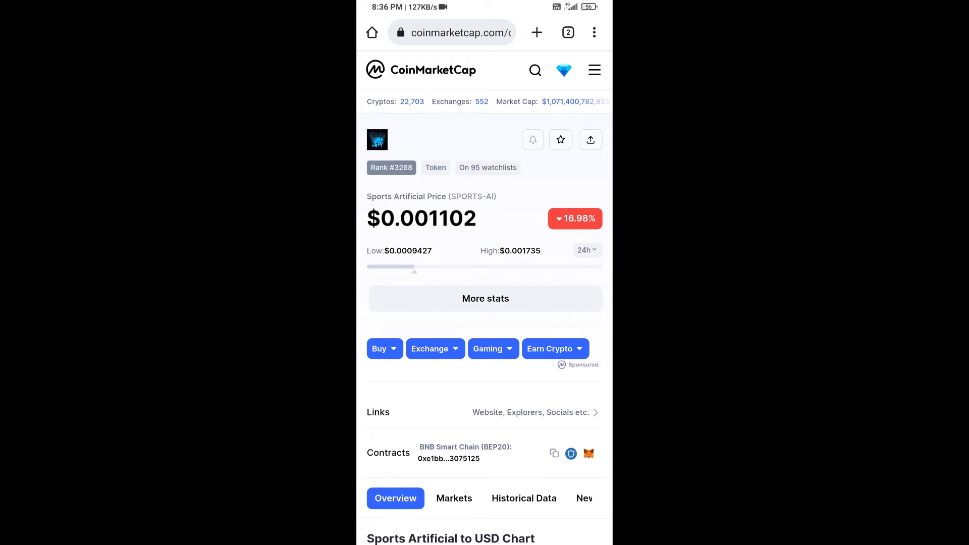
# Copy the Sports Artificial BEP20 contract address from CoinMarketCap.
pyautogui.click(553, 454)
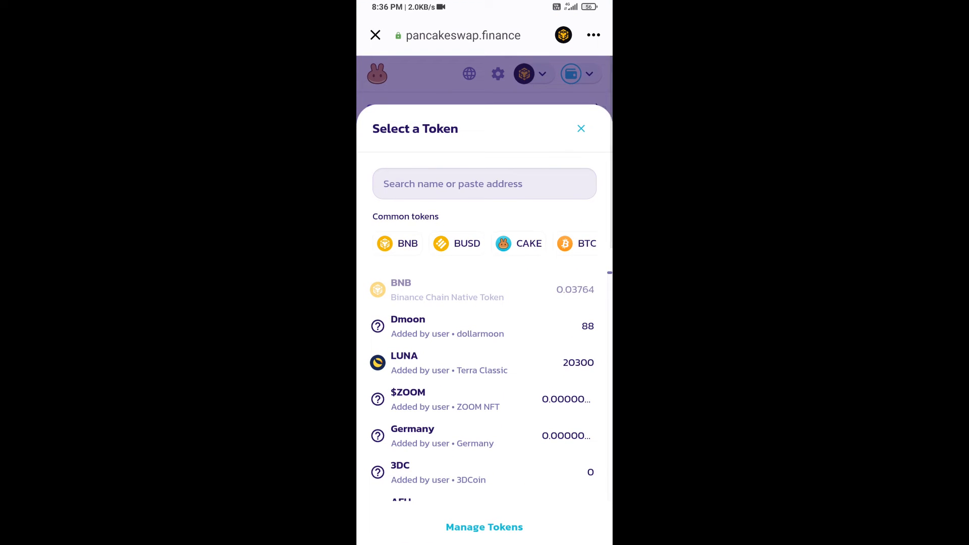
# Paste the Sports-AI contract address into token search and import it, accepting the risk warning.
pyautogui.click(484, 184)
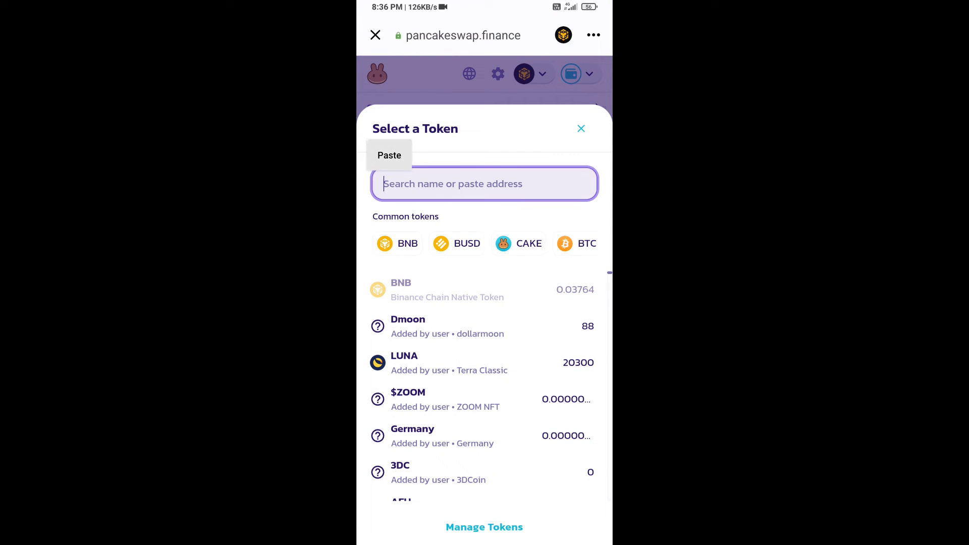
pyautogui.click(389, 155)
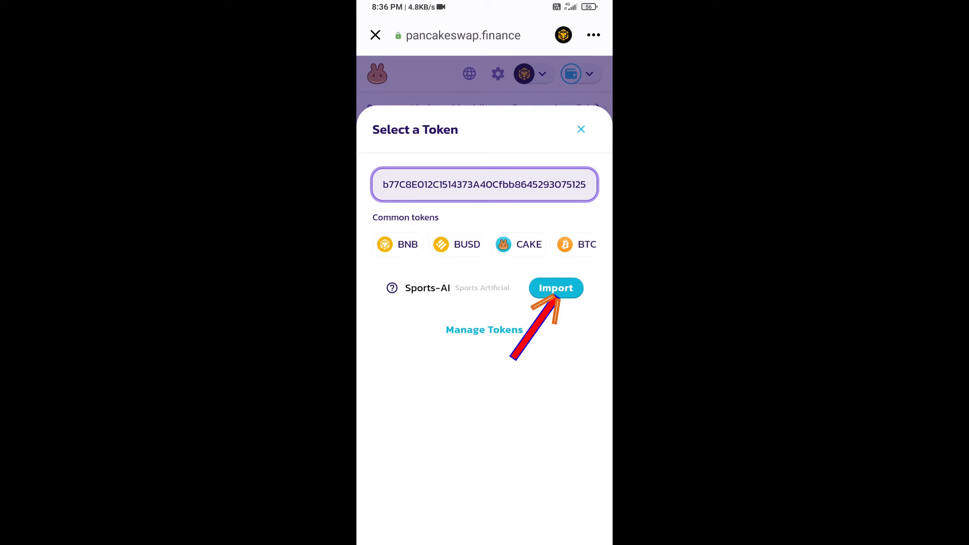
pyautogui.click(555, 288)
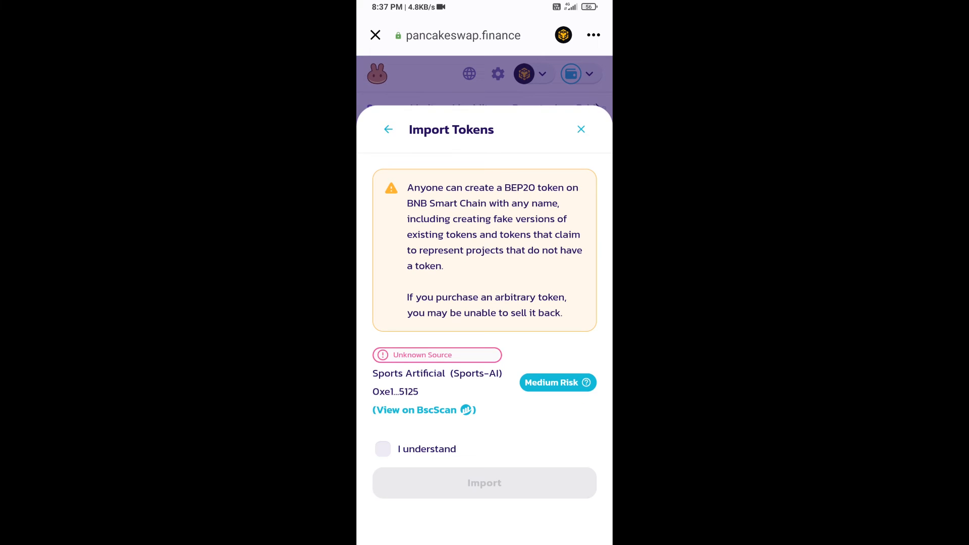
pyautogui.click(382, 449)
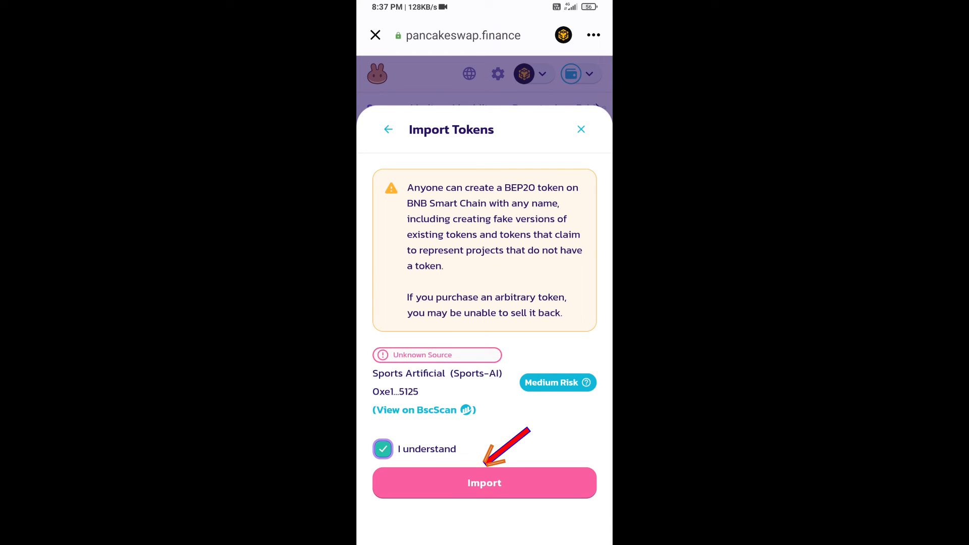
pyautogui.click(484, 483)
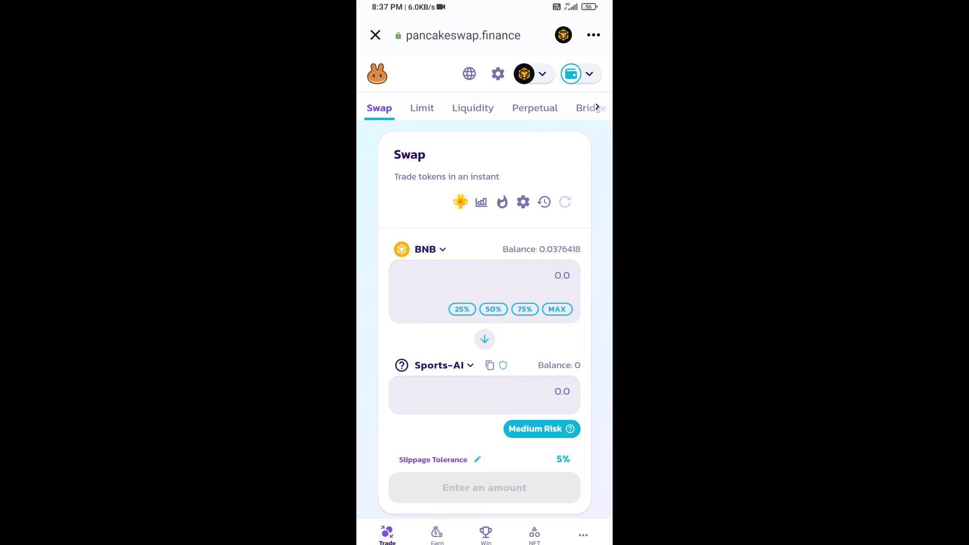
pyautogui.click(523, 202)
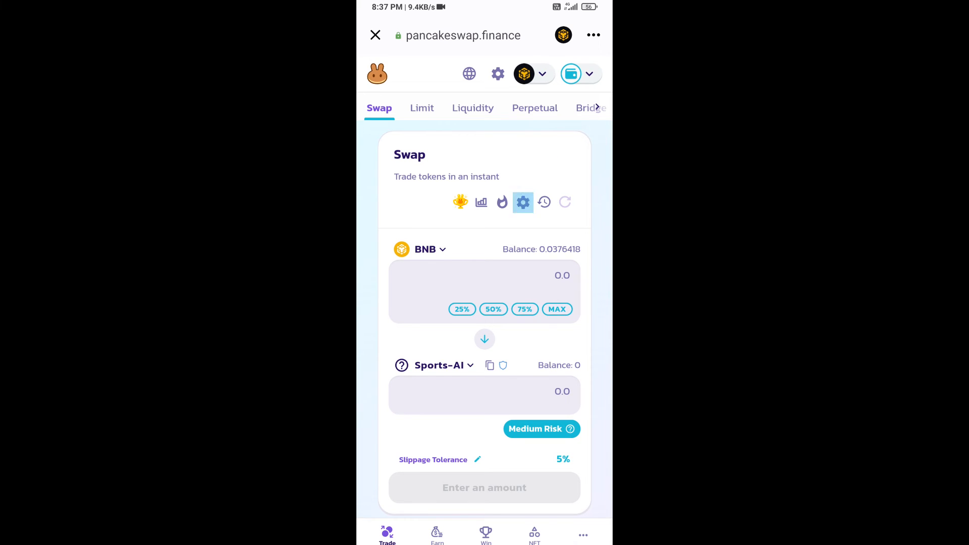
pyautogui.click(523, 202)
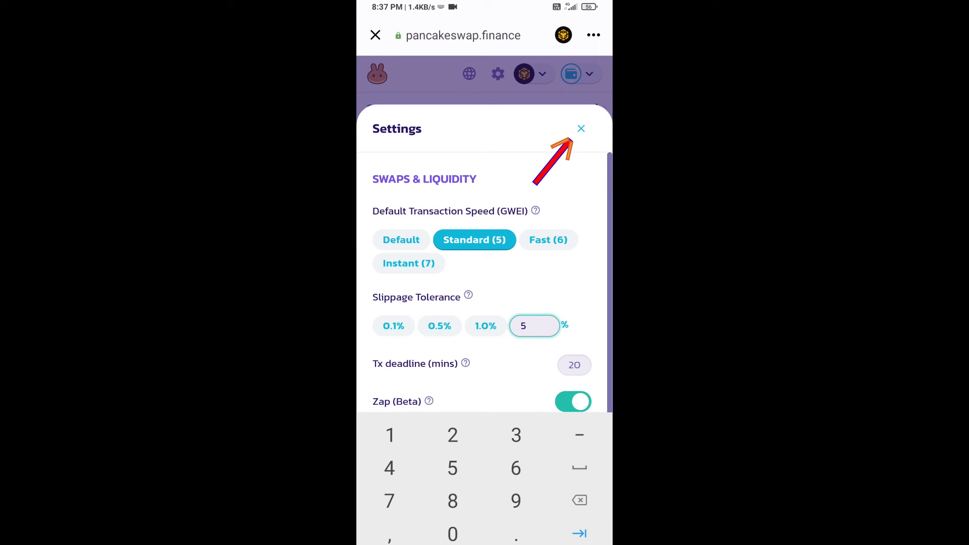
pyautogui.click(581, 129)
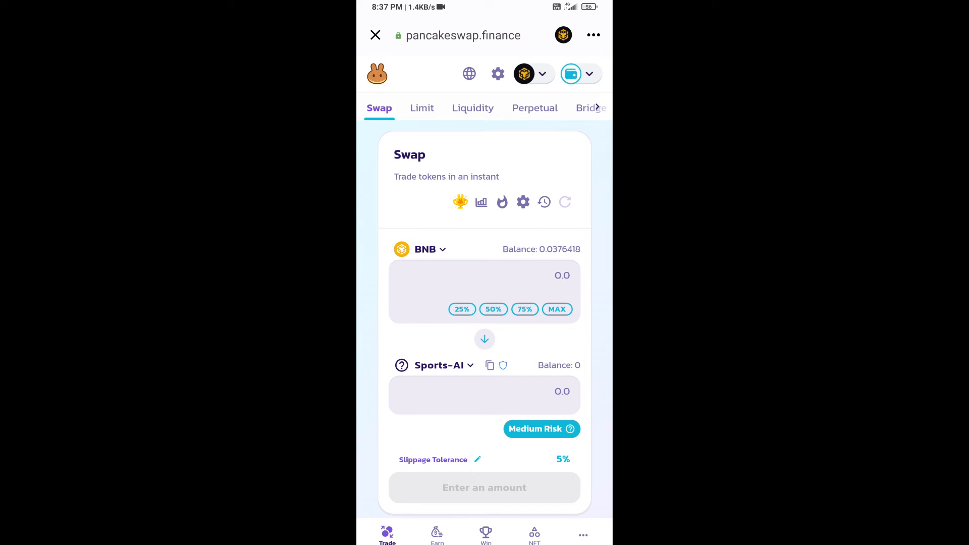
pyautogui.click(484, 390)
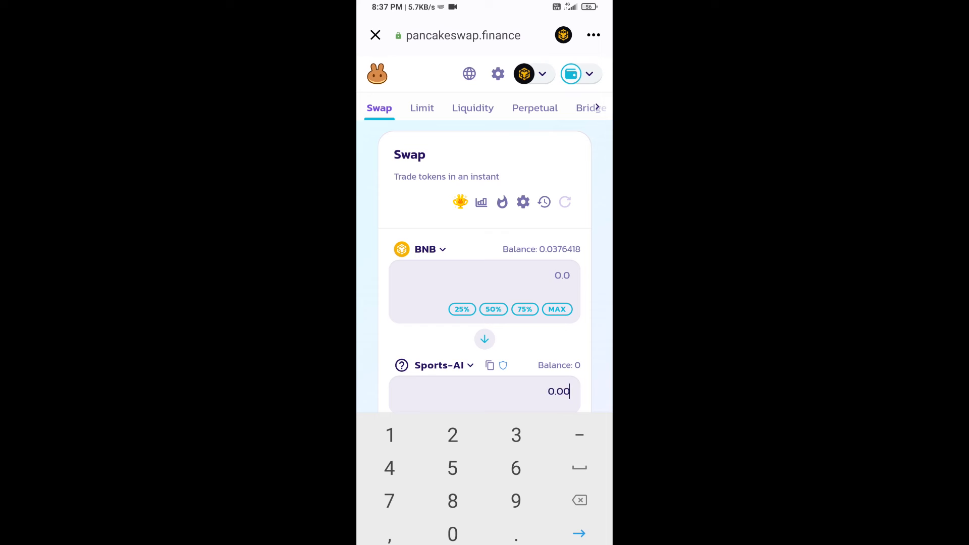
# Confirm the BNB-to-0.005 Sports-AI swap, approve it in Trust Wallet, and add the token.
pyautogui.scroll(-3)
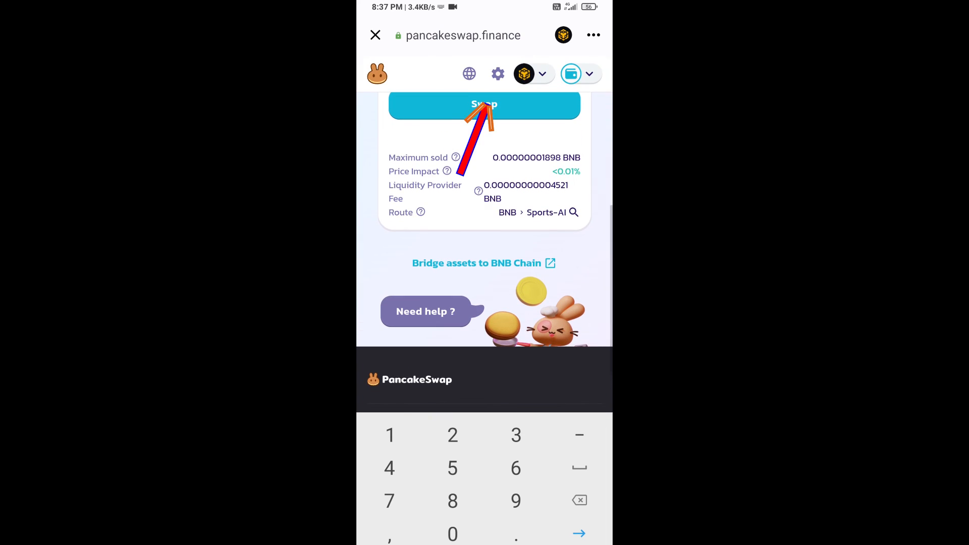
pyautogui.click(485, 104)
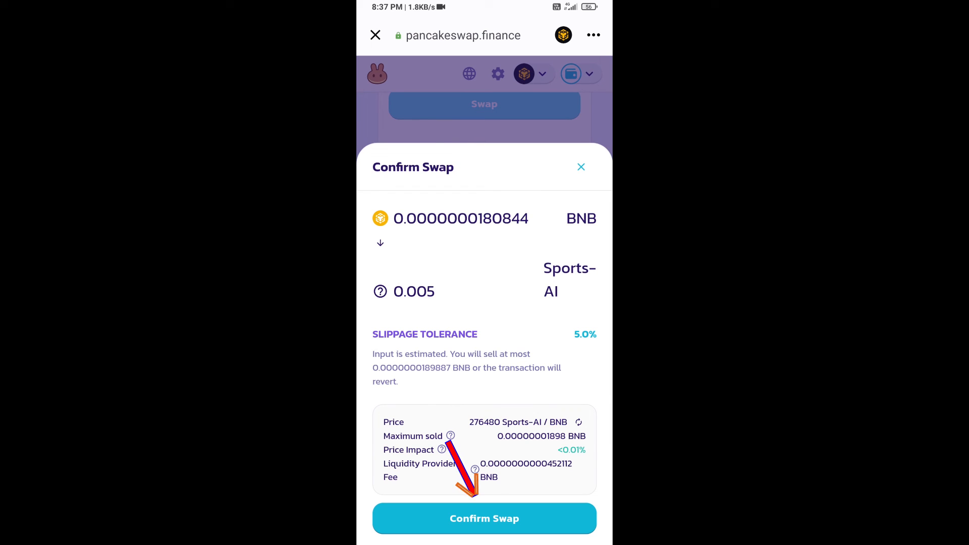
pyautogui.click(484, 518)
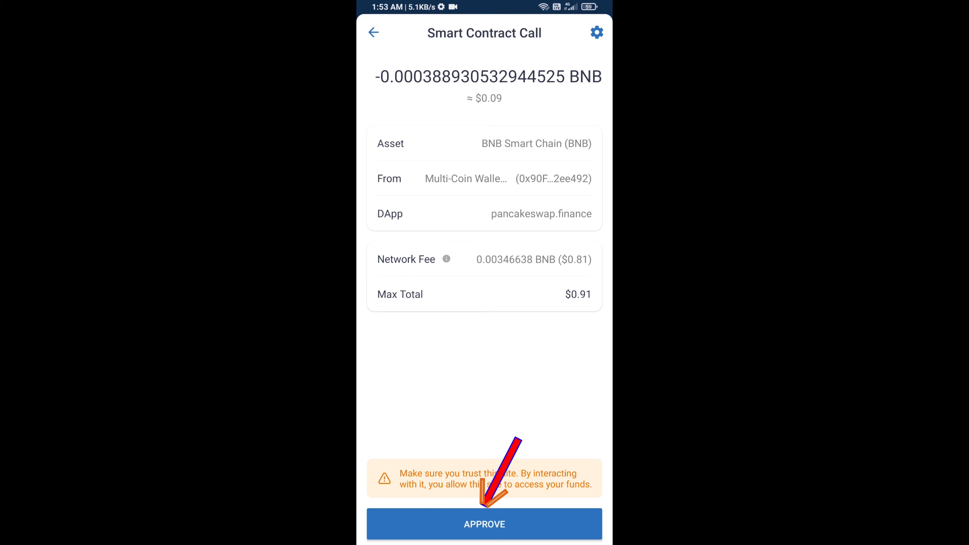
pyautogui.click(484, 524)
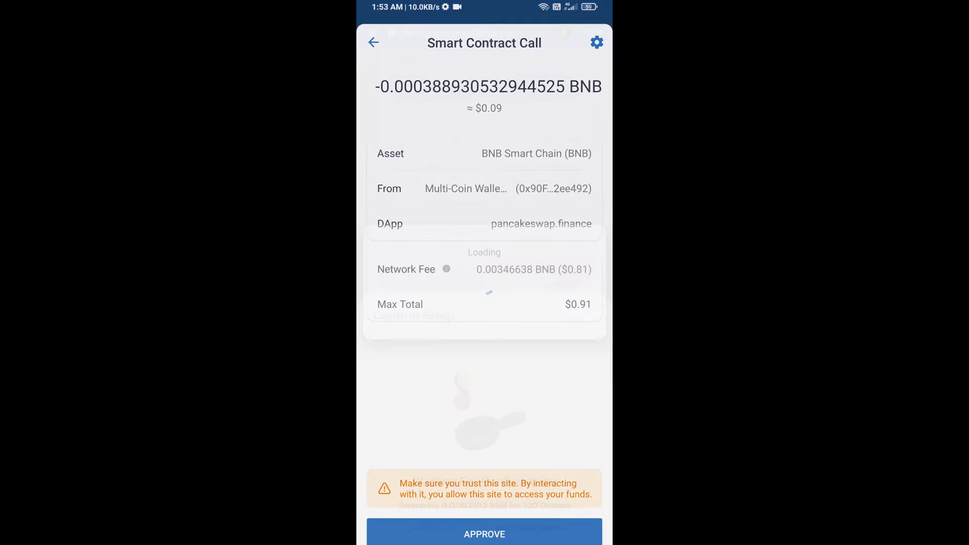
pyautogui.click(485, 534)
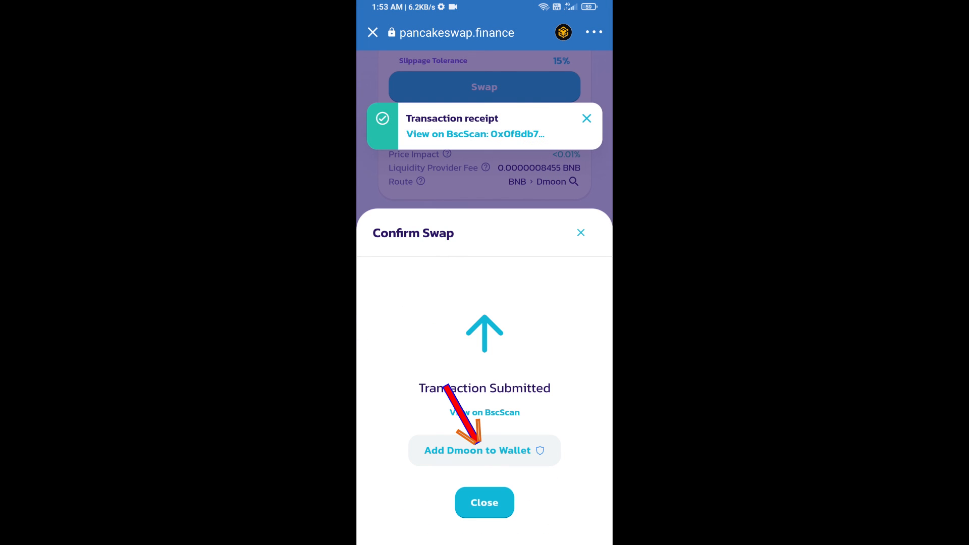
pyautogui.click(477, 450)
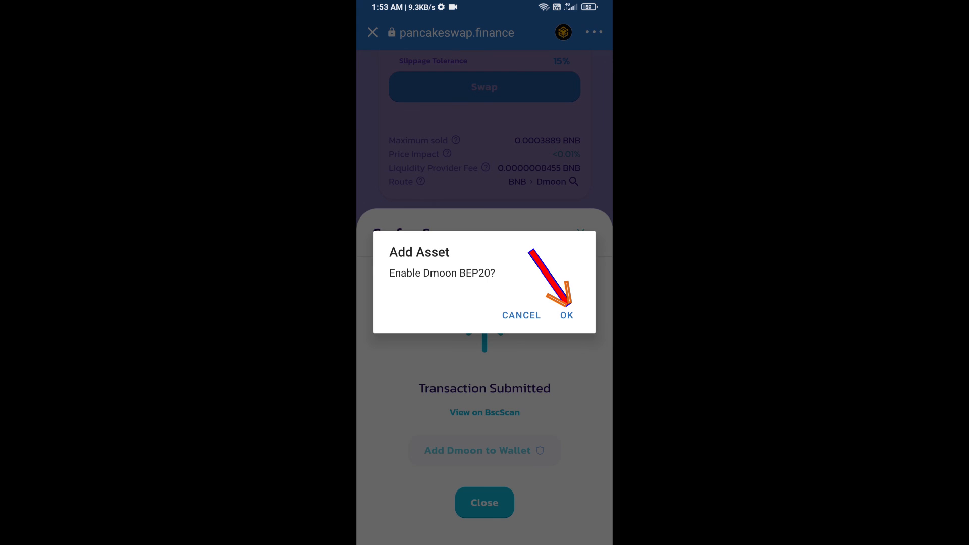
pyautogui.click(567, 316)
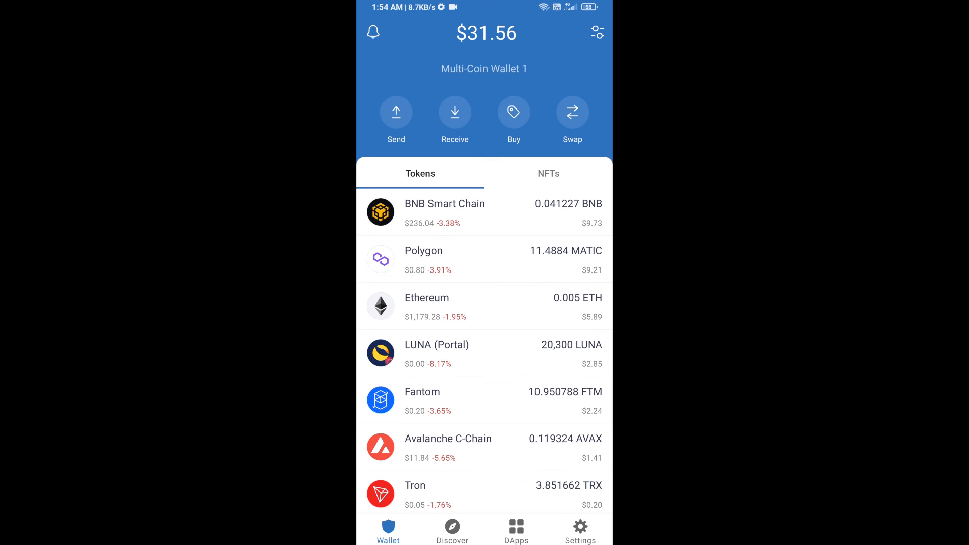